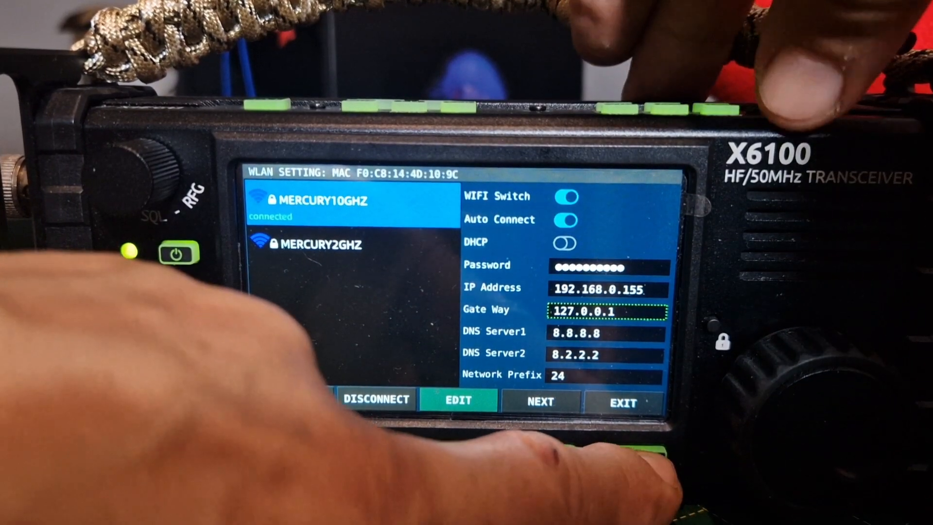
- Exit the WLAN SETTING page back to the main spectrum screen at 14.270.000
left_click(621, 398)
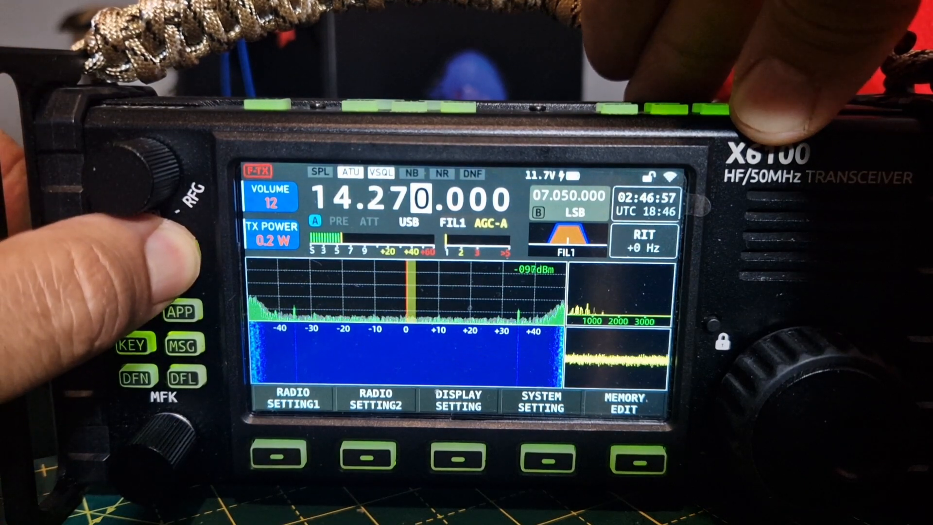
- Power the radio off and back on so the WLAN settings take effect, reaching POWER ON INIT
left_click(178, 253)
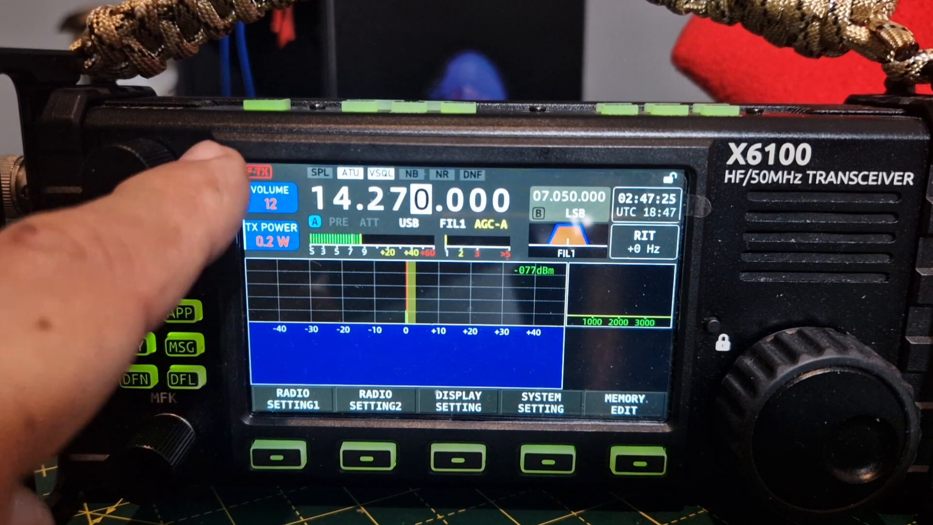
left_click(176, 254)
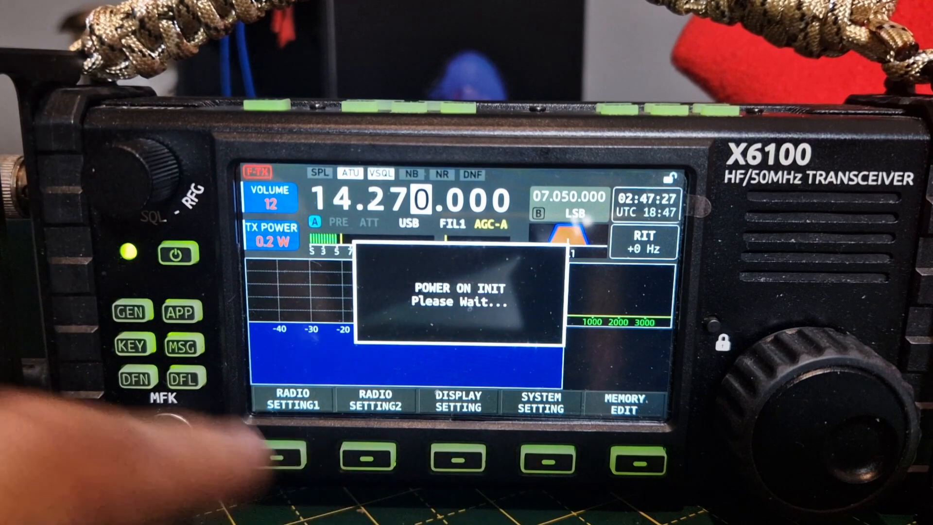